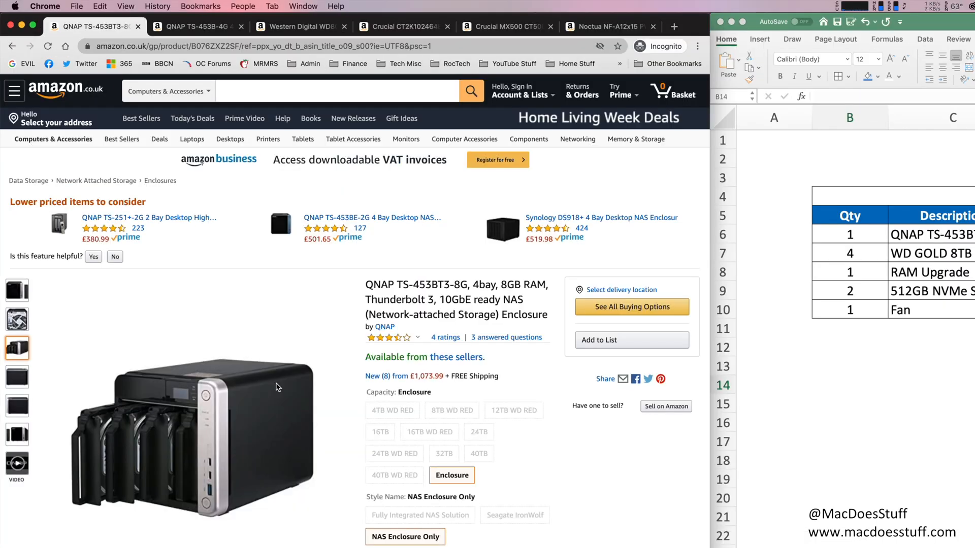
{"action": "mouse_move", "coordinate": [342, 313]}
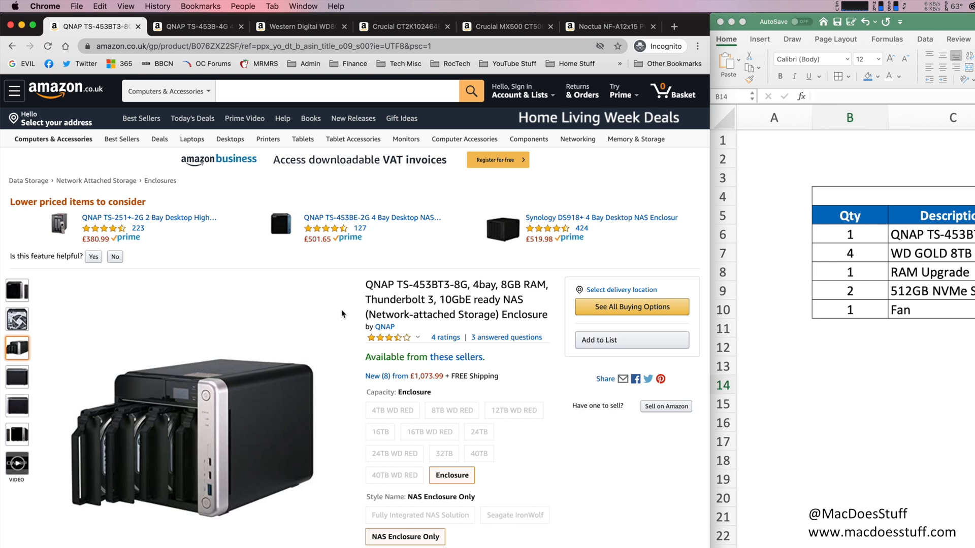
{"action": "mouse_move", "coordinate": [351, 337]}
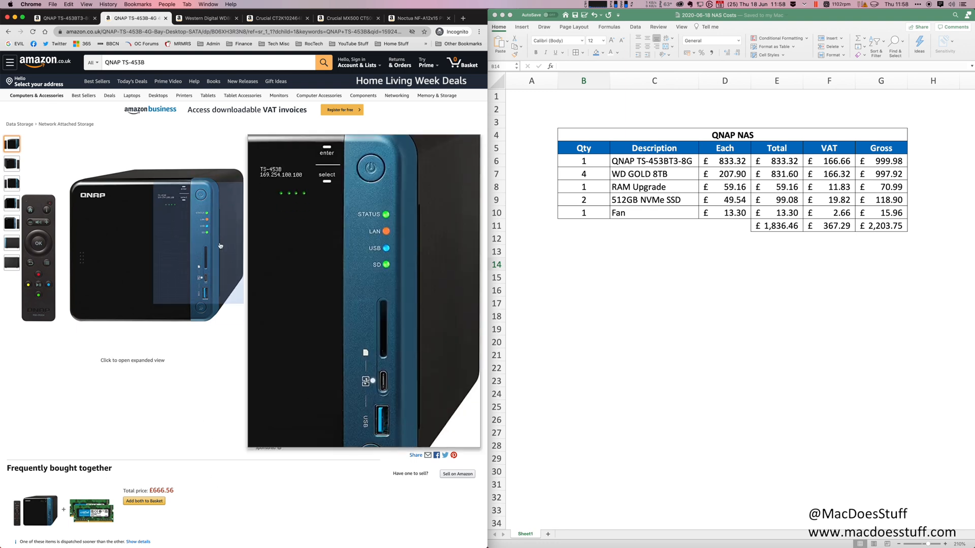
Step: View the Amazon listings for the WD Gold 8TB drive, Crucial 16GB RAM, MX500 SSD and Noctua fan
{"action": "left_click", "coordinate": [205, 18]}
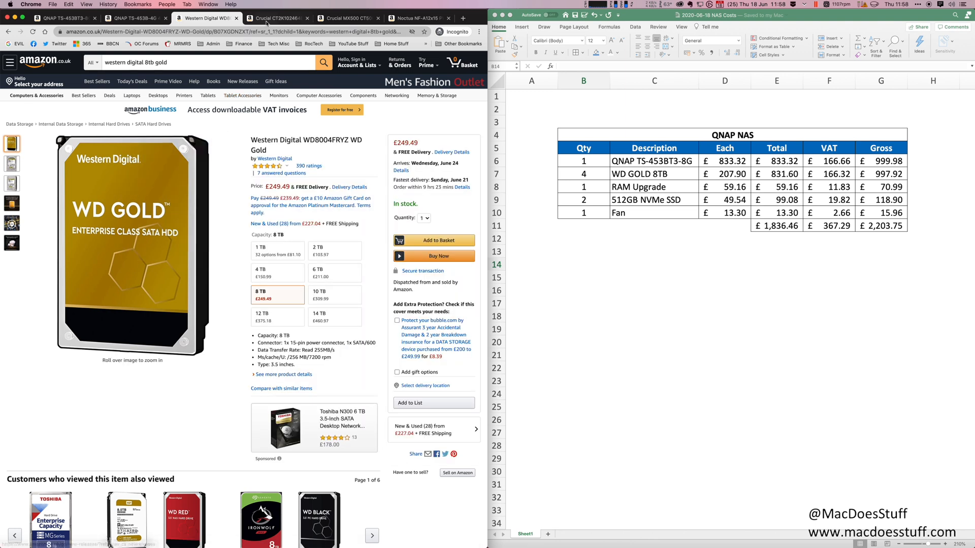
{"action": "left_click", "coordinate": [279, 18]}
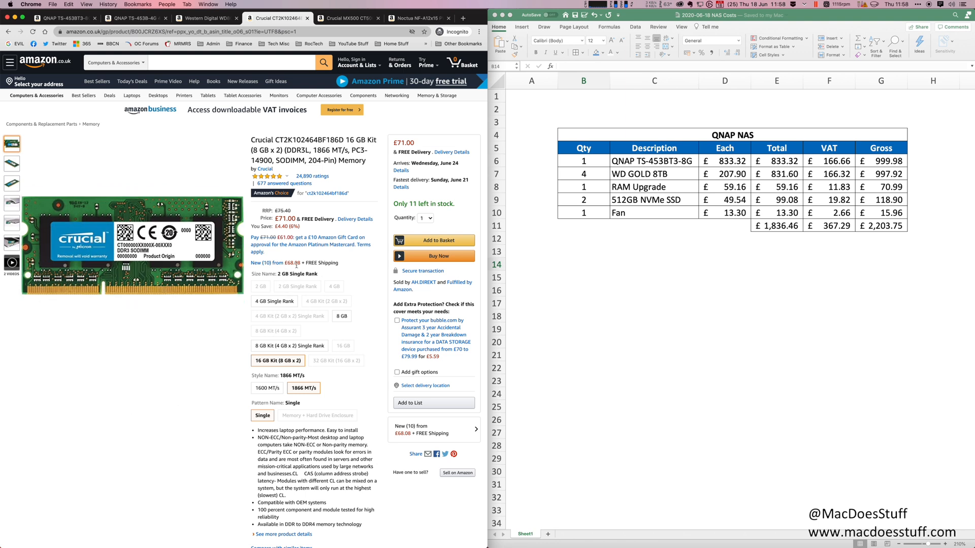
{"action": "left_click", "coordinate": [347, 18]}
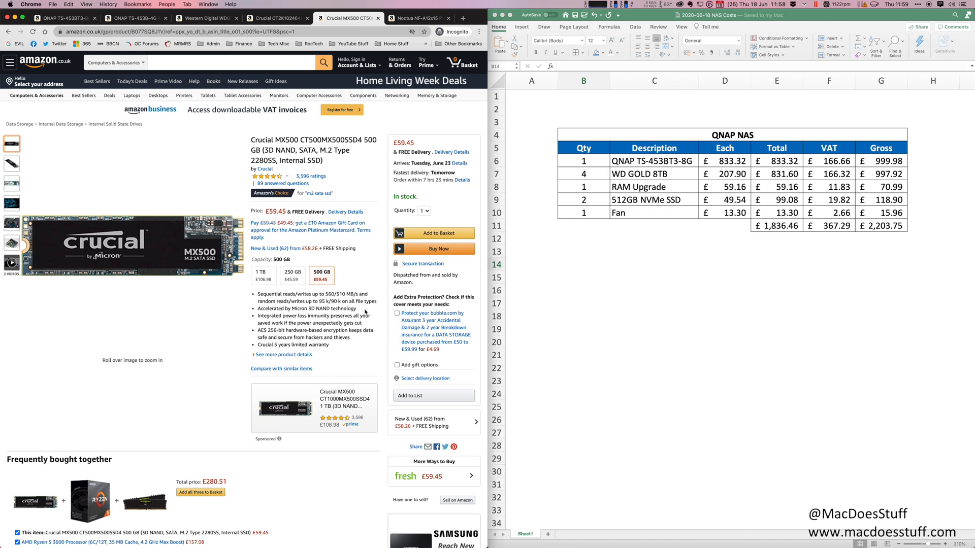
{"action": "left_click", "coordinate": [413, 18]}
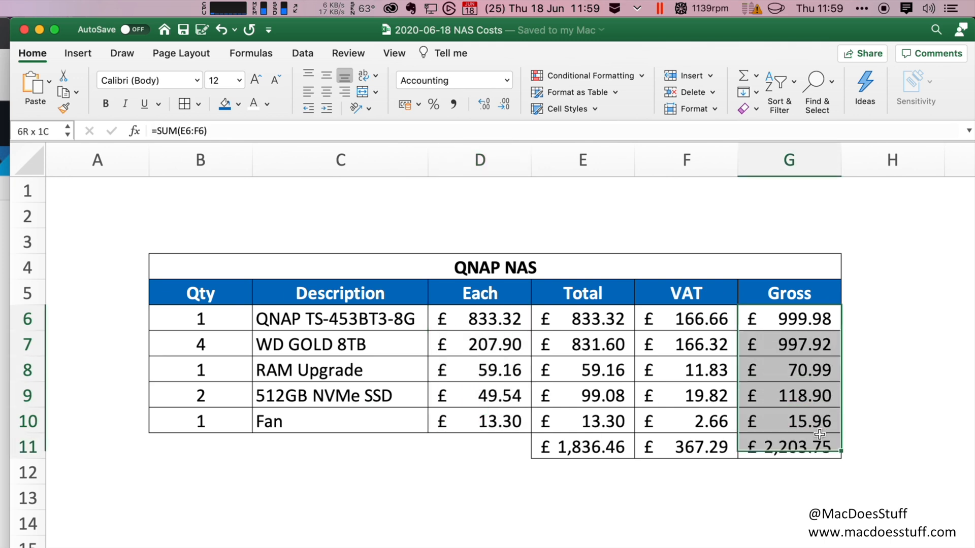
{"action": "left_click", "coordinate": [582, 539]}
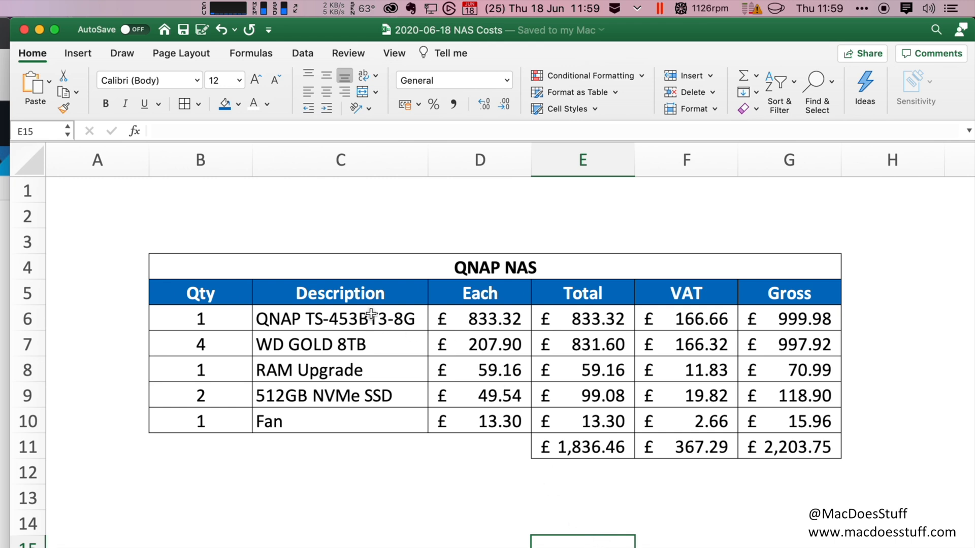
{"action": "left_click", "coordinate": [340, 318]}
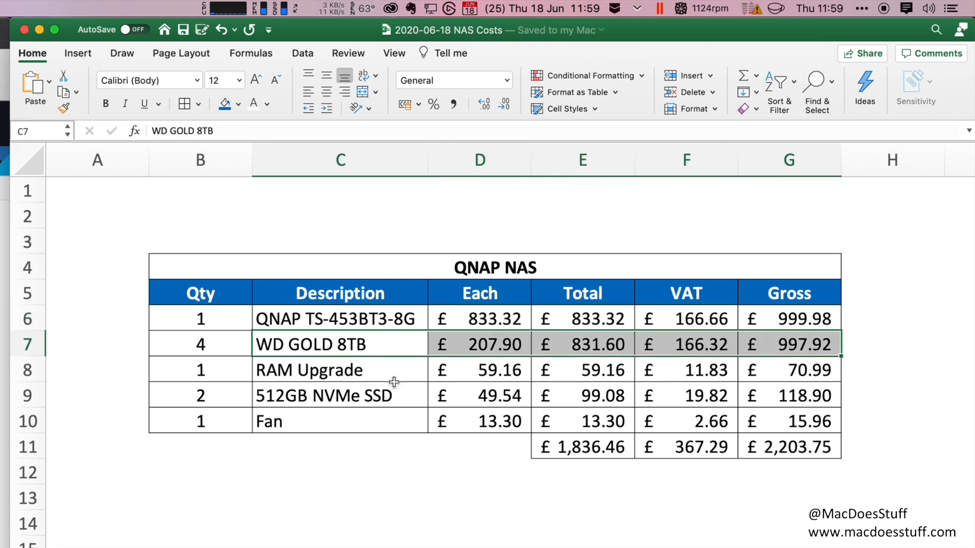
{"action": "left_click", "coordinate": [308, 370]}
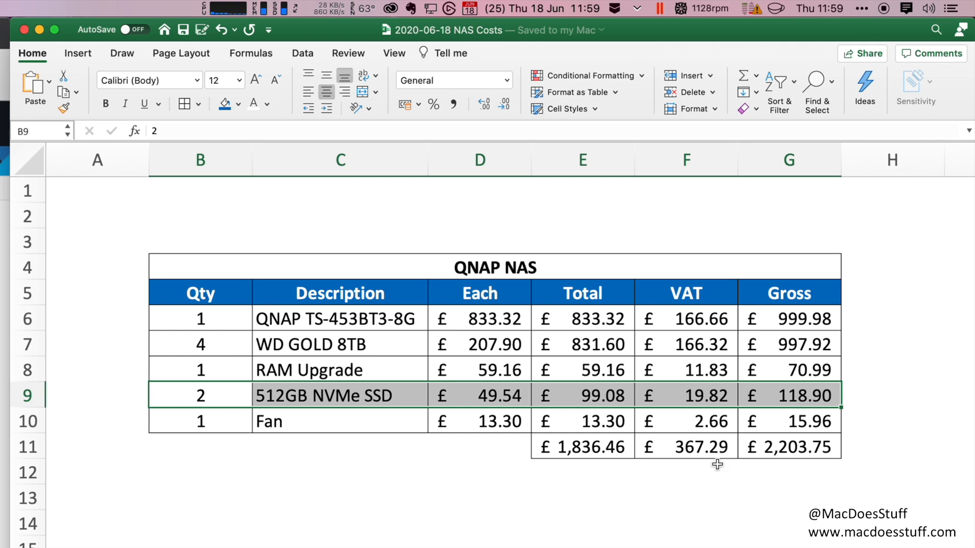
{"action": "left_click", "coordinate": [478, 498]}
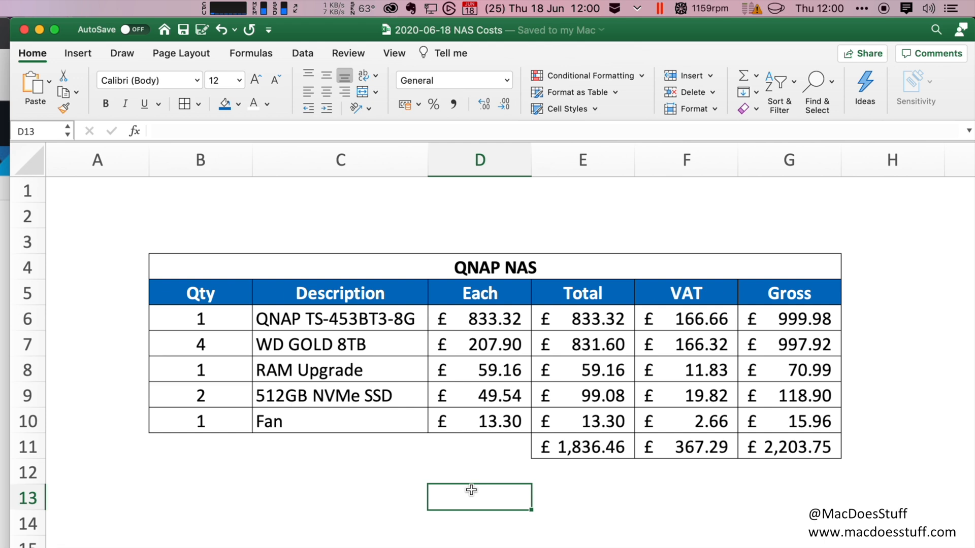
{"action": "mouse_move", "coordinate": [408, 451]}
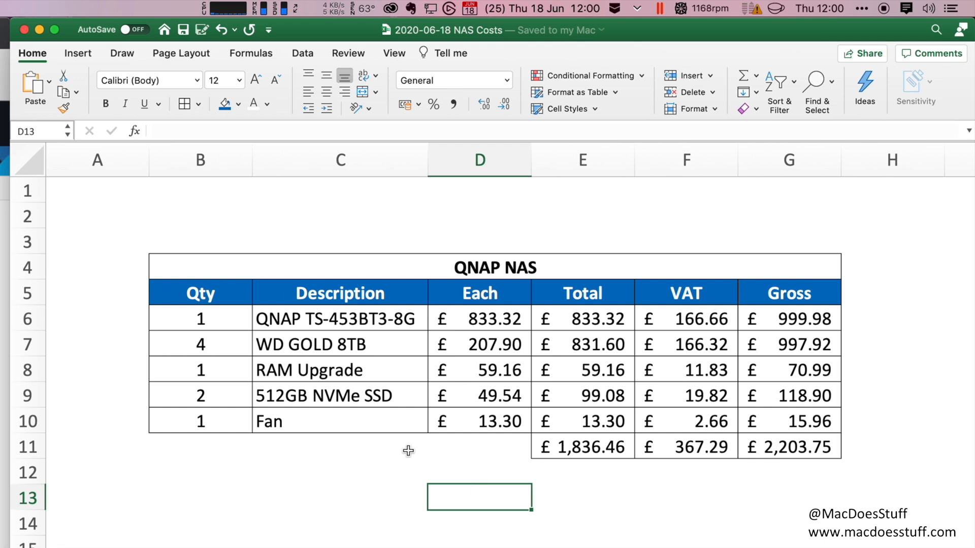
{"action": "left_click", "coordinate": [200, 395]}
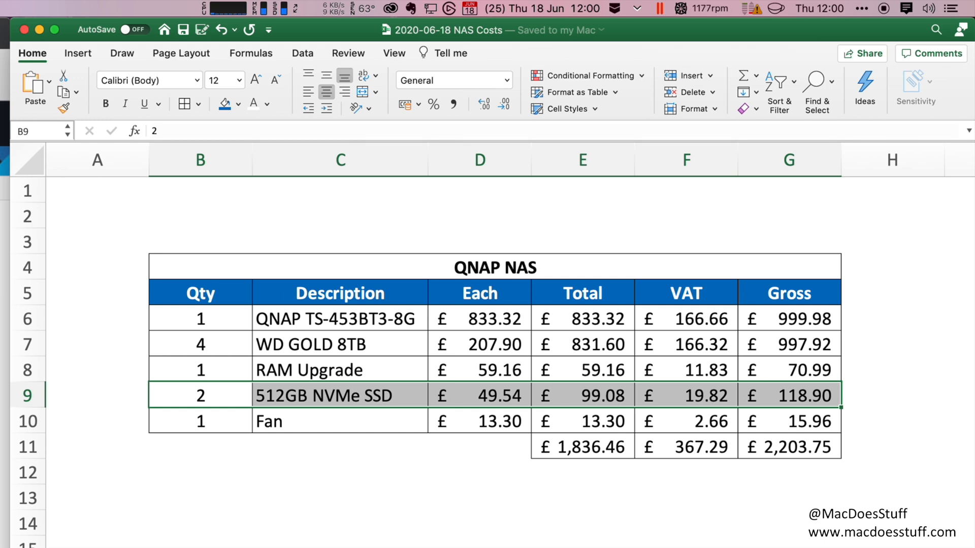
{"action": "left_click", "coordinate": [789, 447]}
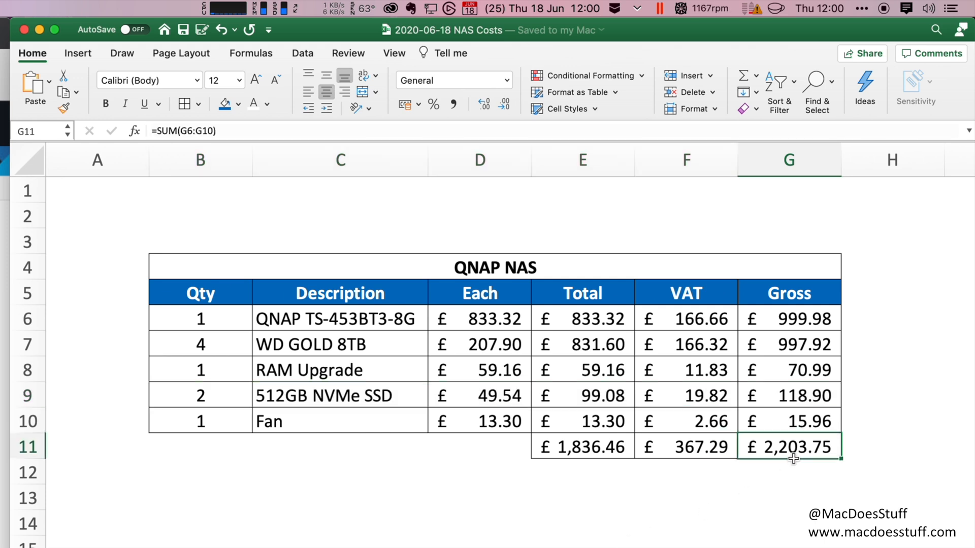
{"action": "left_click", "coordinate": [452, 79]}
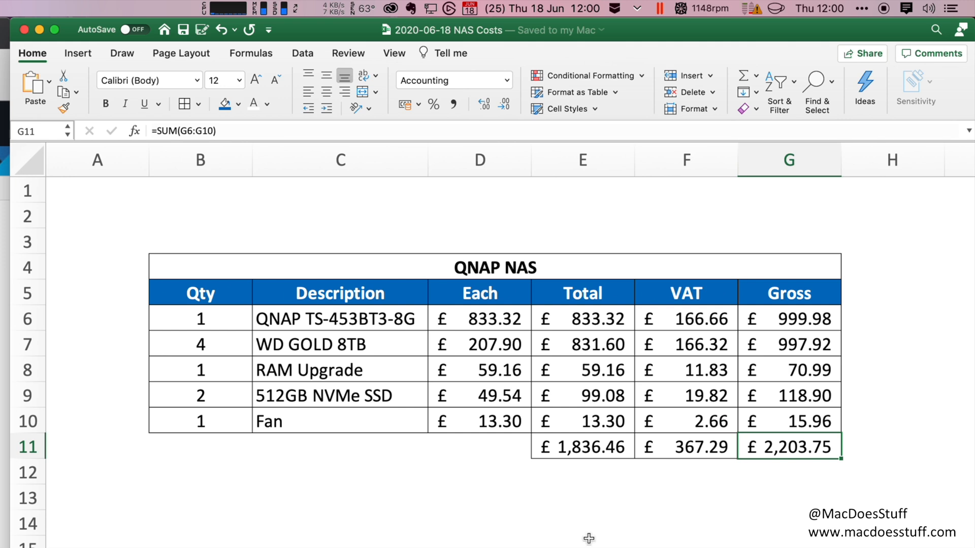
{"action": "left_click", "coordinate": [582, 447]}
{"action": "type", "text": "bla"}
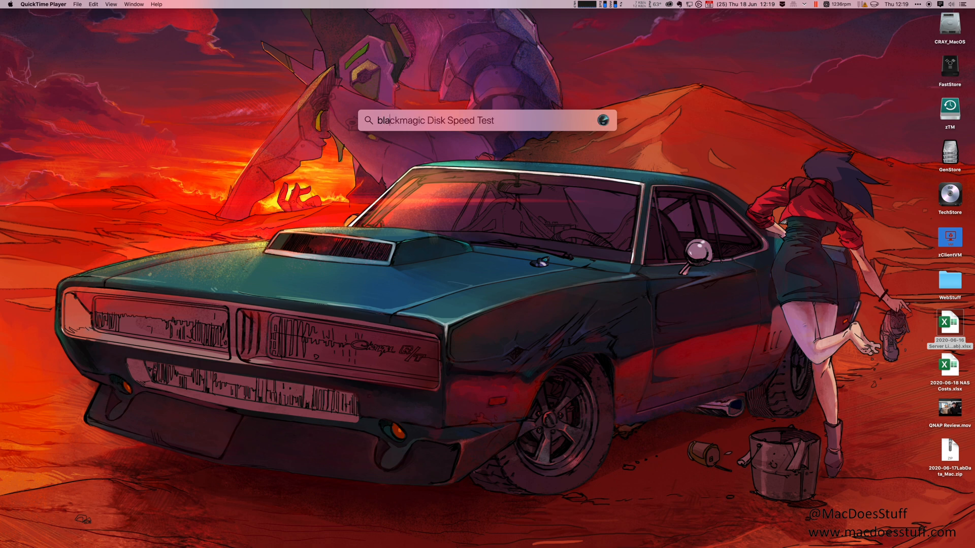
Step: Launch Disk Speed Test and benchmark the drive (about 243 MB/s write, 630 MB/s read), then restart
{"action": "key", "text": "Return"}
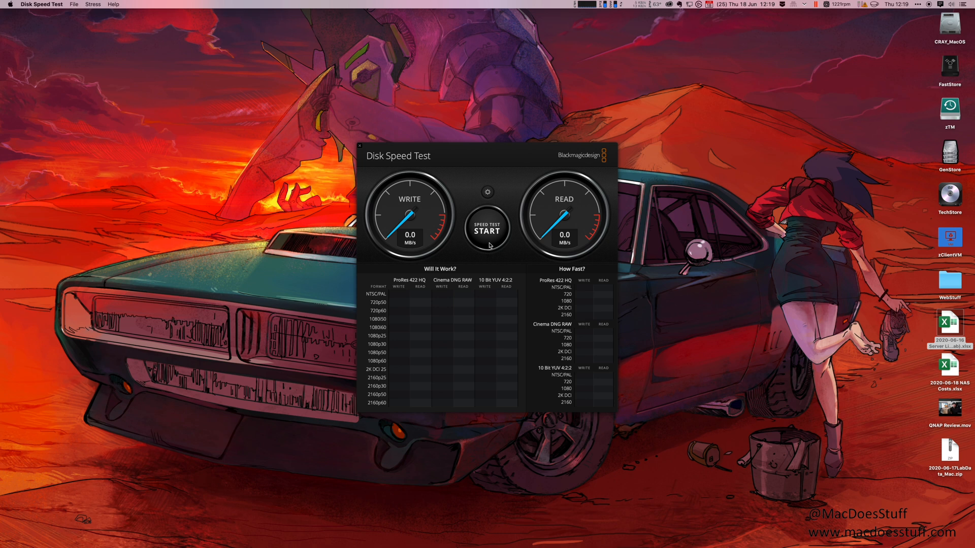
{"action": "left_click", "coordinate": [488, 229]}
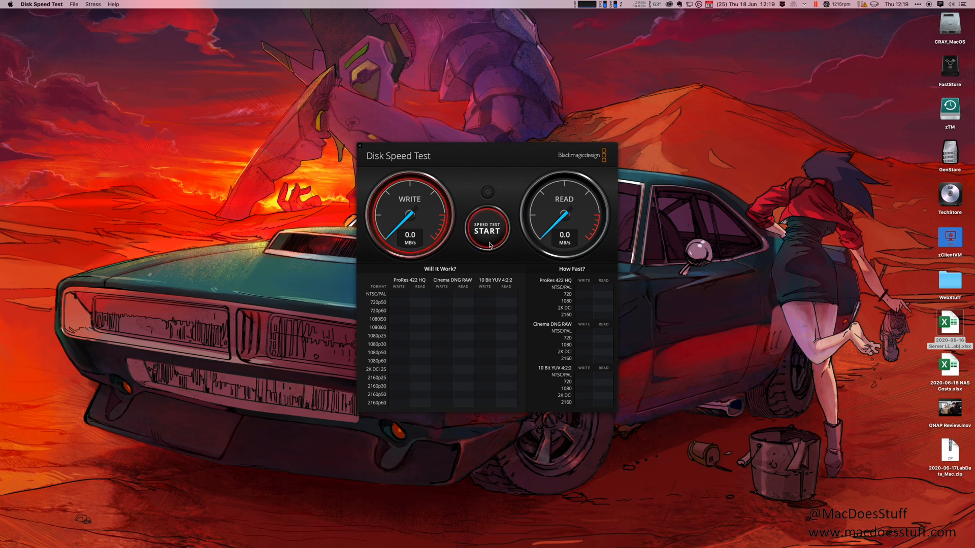
{"action": "left_click", "coordinate": [486, 225]}
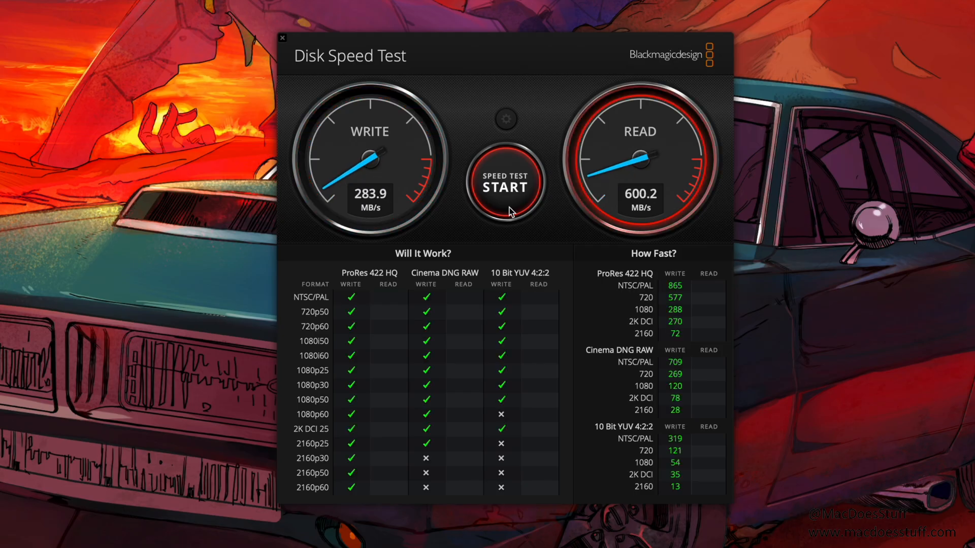
{"action": "left_click", "coordinate": [505, 182]}
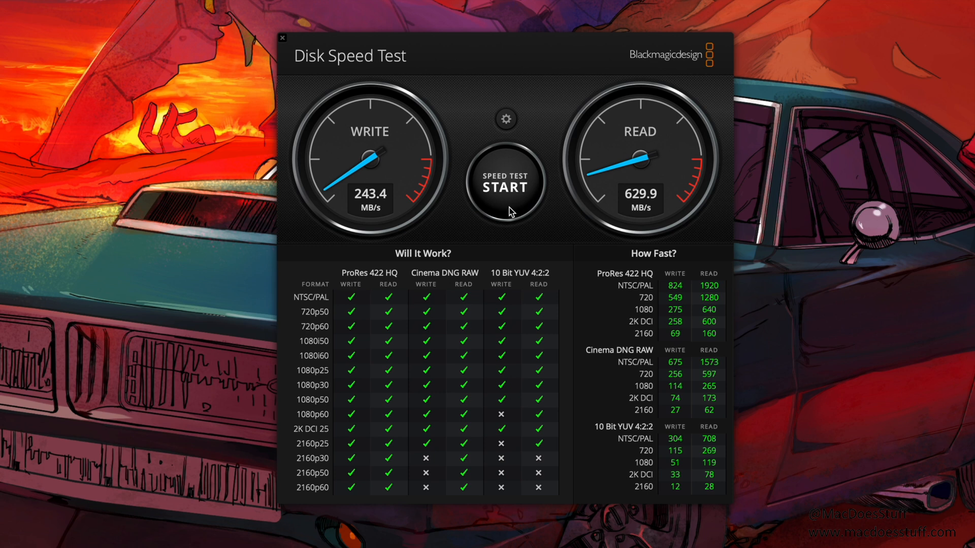
{"action": "left_click", "coordinate": [284, 38]}
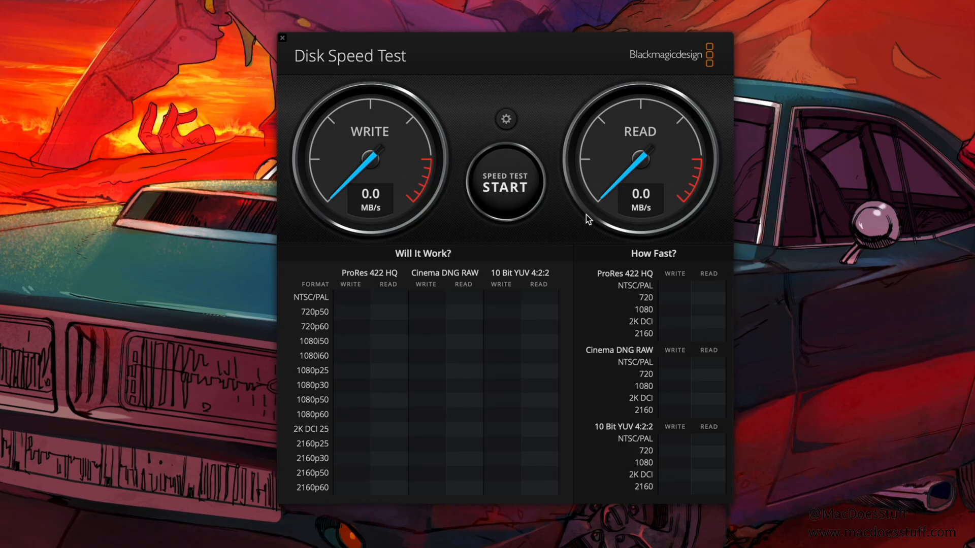
Step: Target the NetBackup volume under Cray and start a speed test on it
{"action": "left_click", "coordinate": [505, 119]}
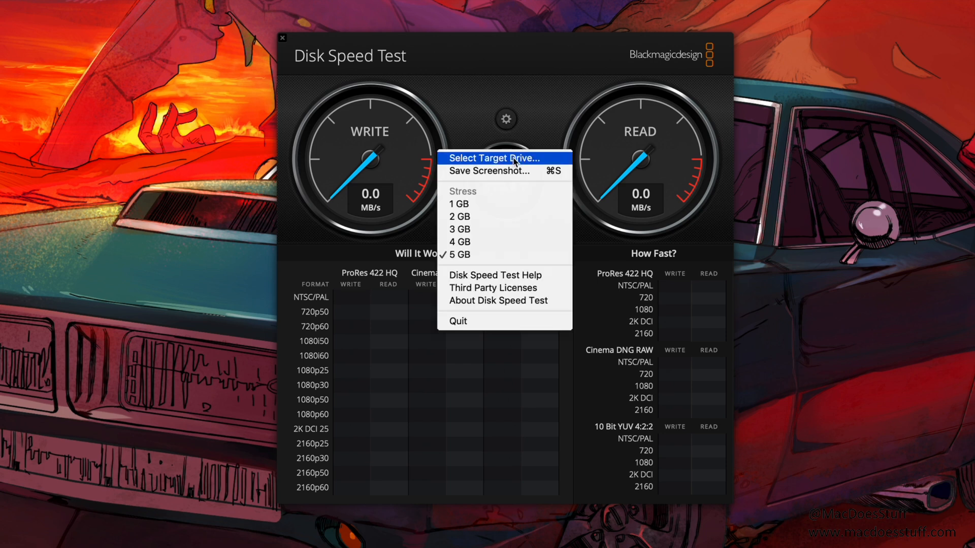
{"action": "left_click", "coordinate": [493, 157]}
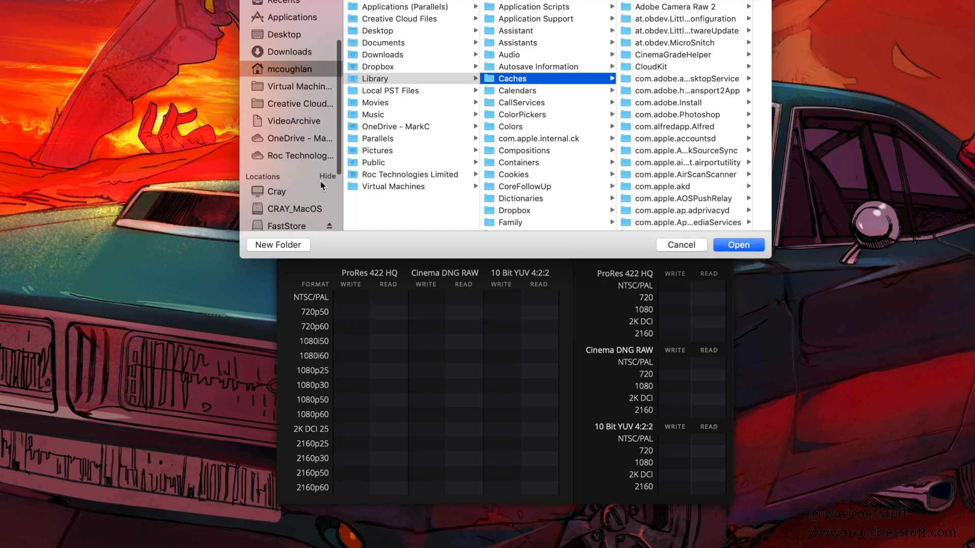
{"action": "left_click", "coordinate": [275, 191]}
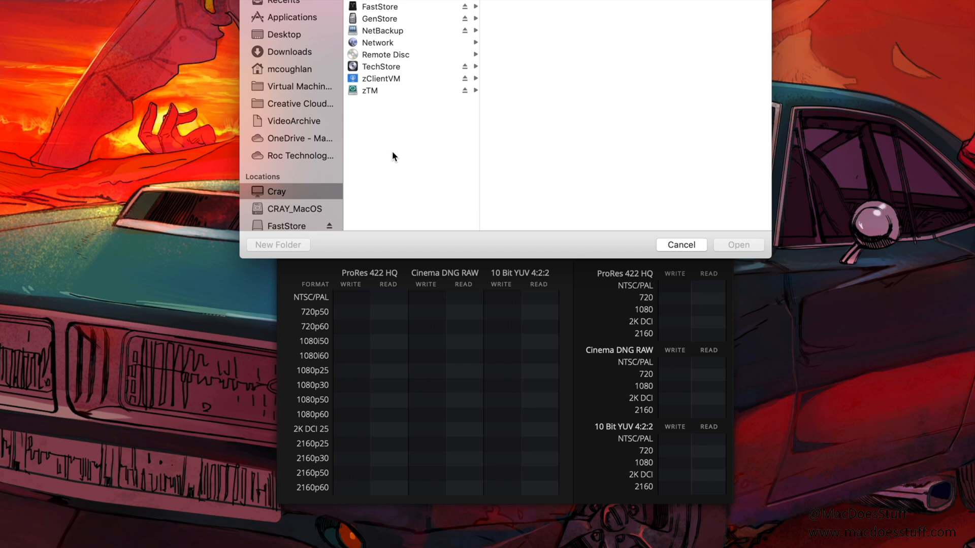
{"action": "left_click", "coordinate": [383, 31]}
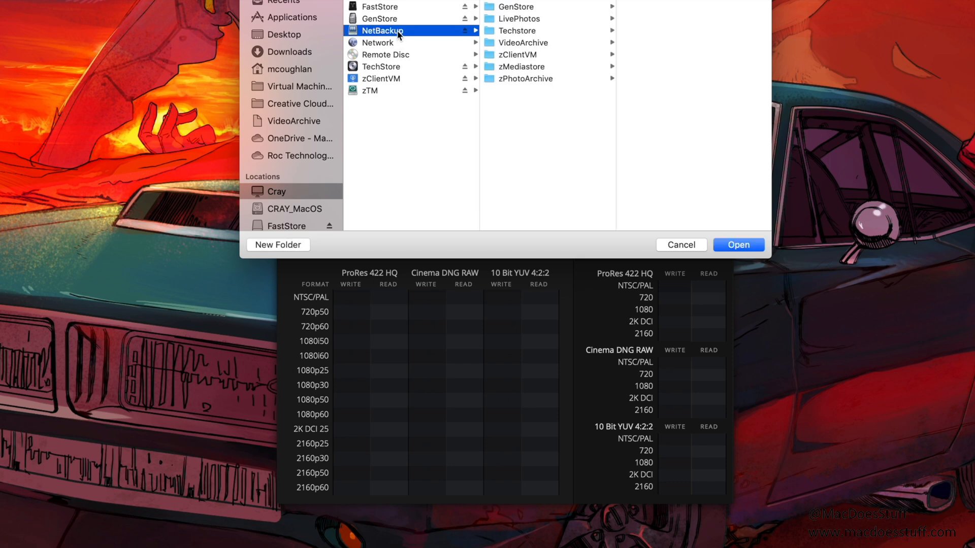
{"action": "left_click", "coordinate": [739, 245]}
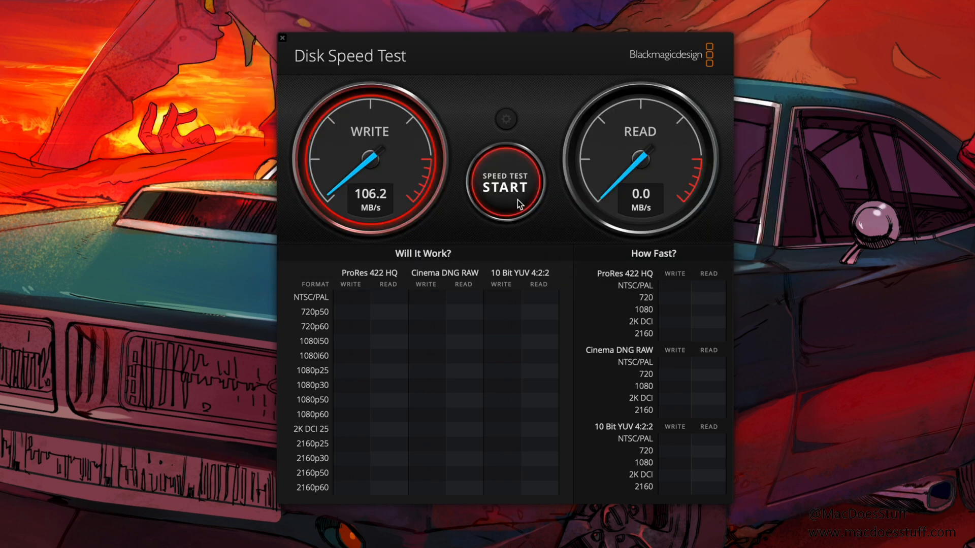
{"action": "left_click", "coordinate": [505, 183]}
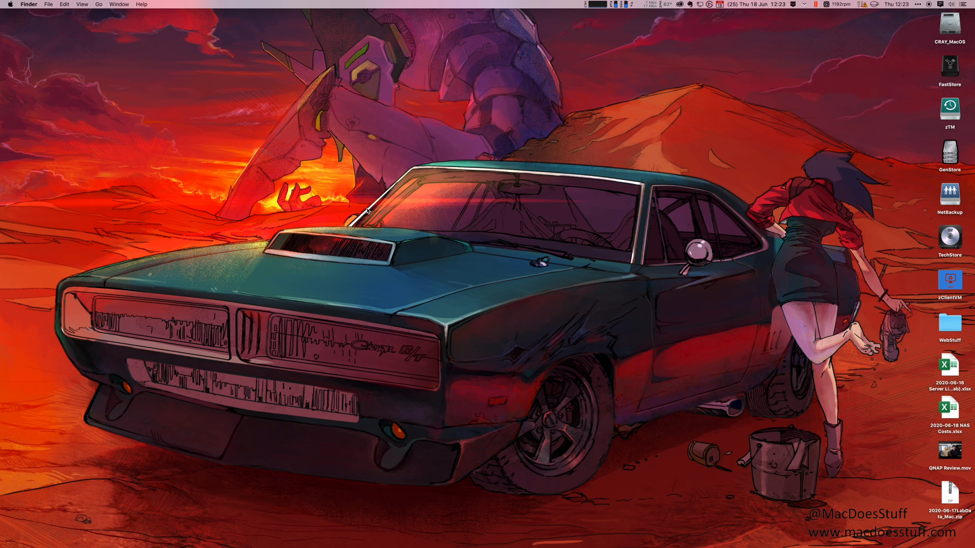
{"action": "mouse_move", "coordinate": [529, 408]}
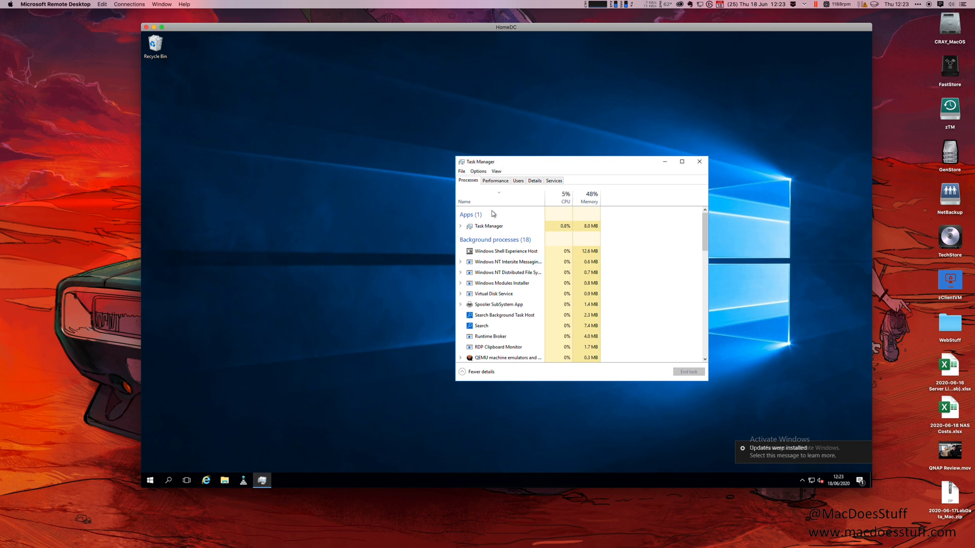
Step: Show the HomeDC VM's Performance graphs in Task Manager and view its memory usage
{"action": "left_click", "coordinate": [494, 181]}
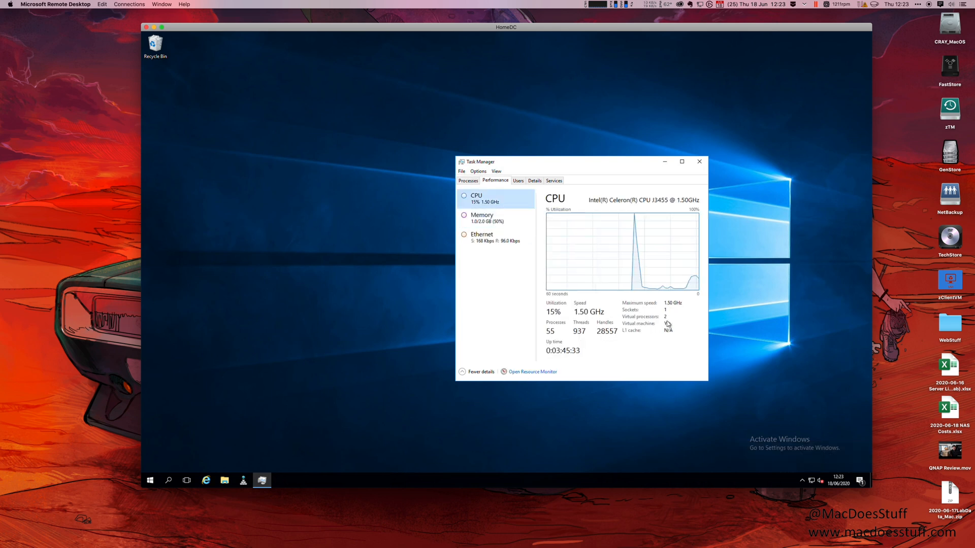
{"action": "left_click", "coordinate": [481, 217]}
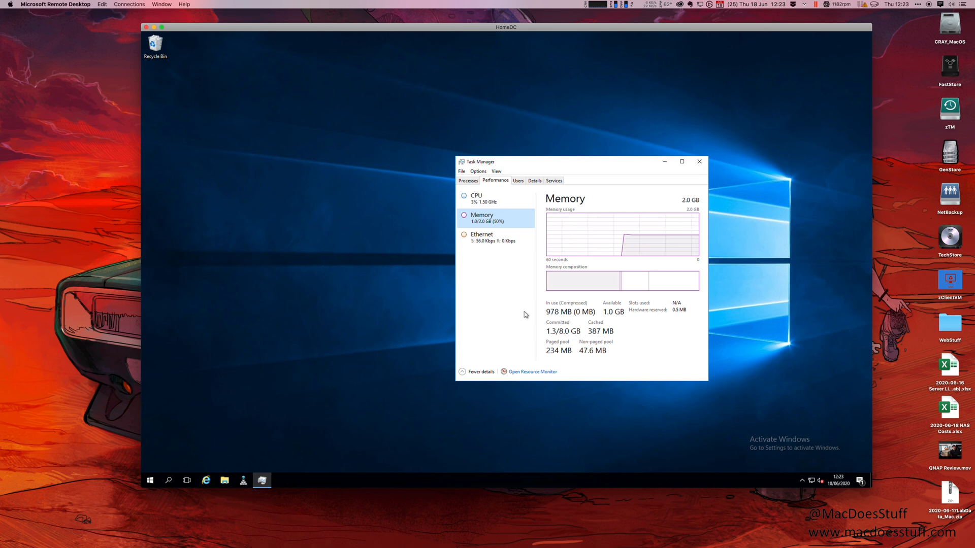
{"action": "mouse_move", "coordinate": [420, 357]}
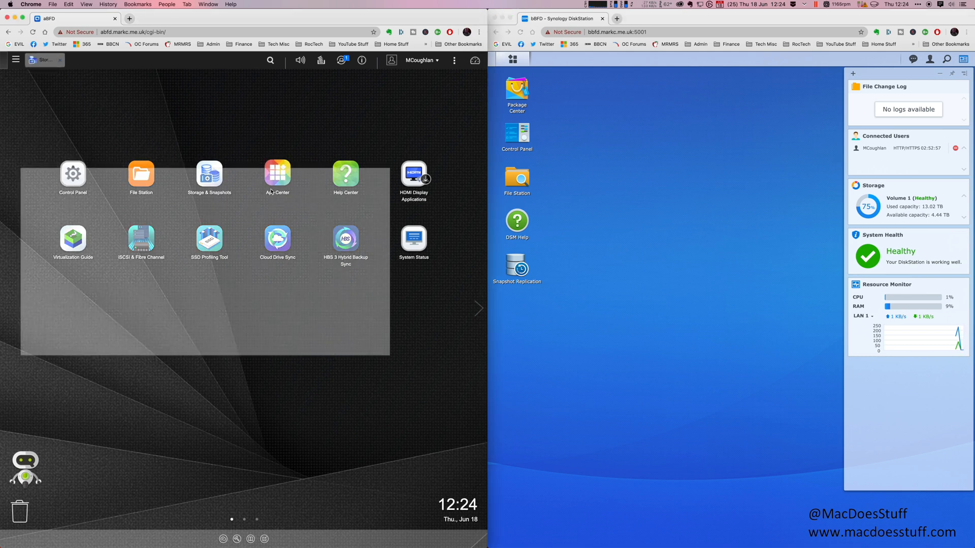
Step: Show the Storage & Snapshots space list and select Storage Pool 1 with its DataVol1 volume
{"action": "left_click", "coordinate": [209, 173]}
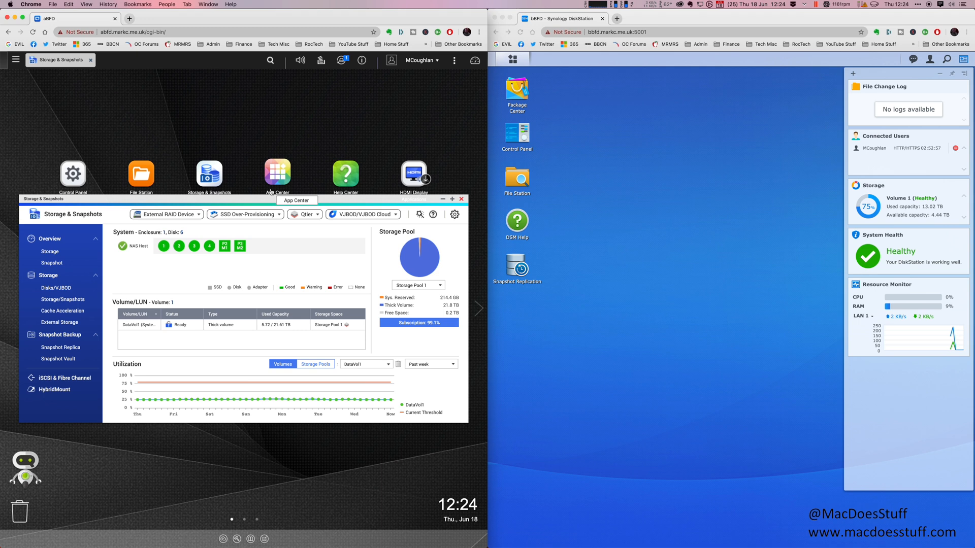
{"action": "left_click", "coordinate": [63, 299]}
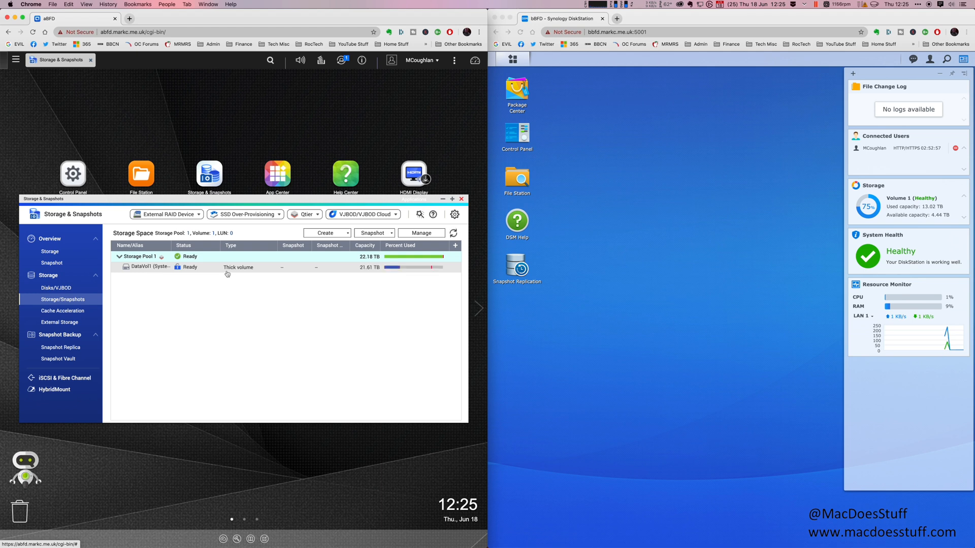
{"action": "left_click", "coordinate": [304, 214]}
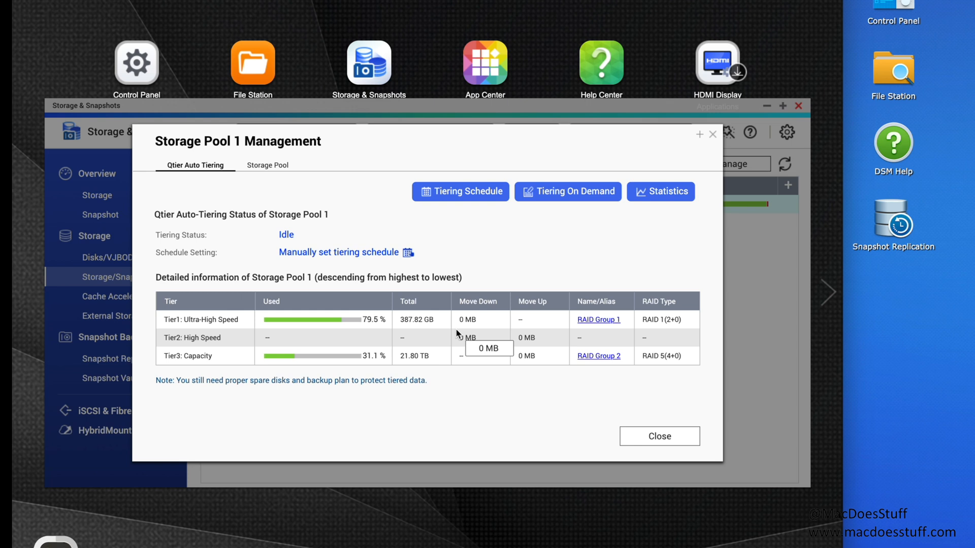
{"action": "mouse_move", "coordinate": [417, 334]}
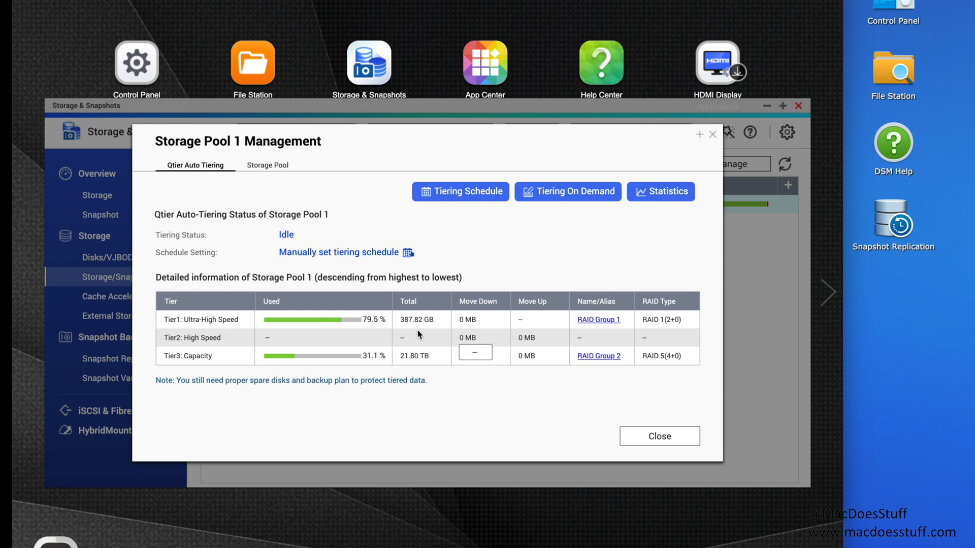
{"action": "mouse_move", "coordinate": [420, 320]}
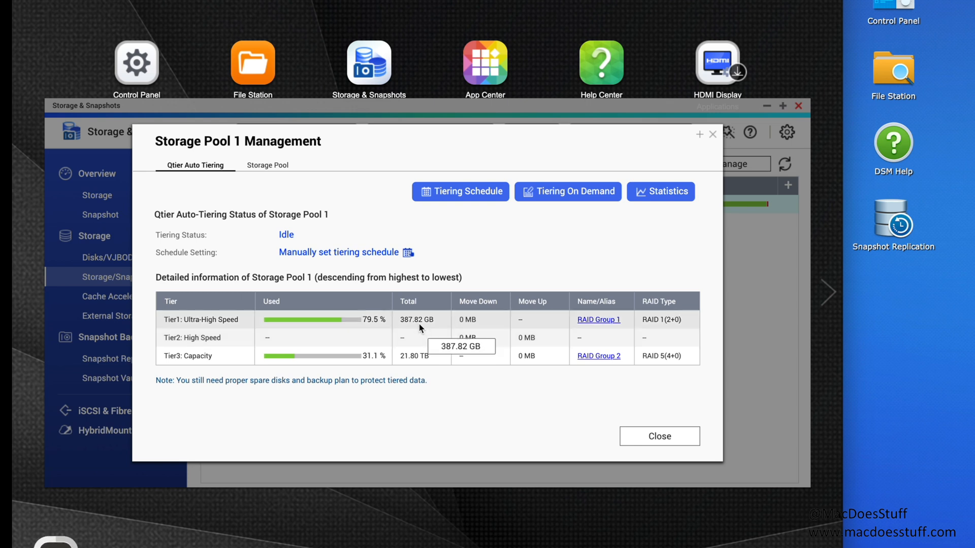
{"action": "mouse_move", "coordinate": [419, 370]}
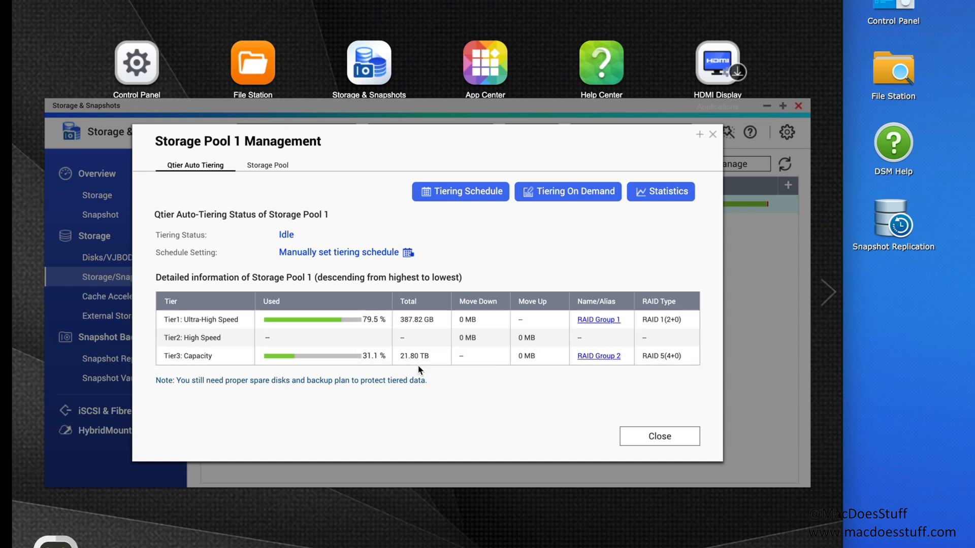
{"action": "mouse_move", "coordinate": [421, 355]}
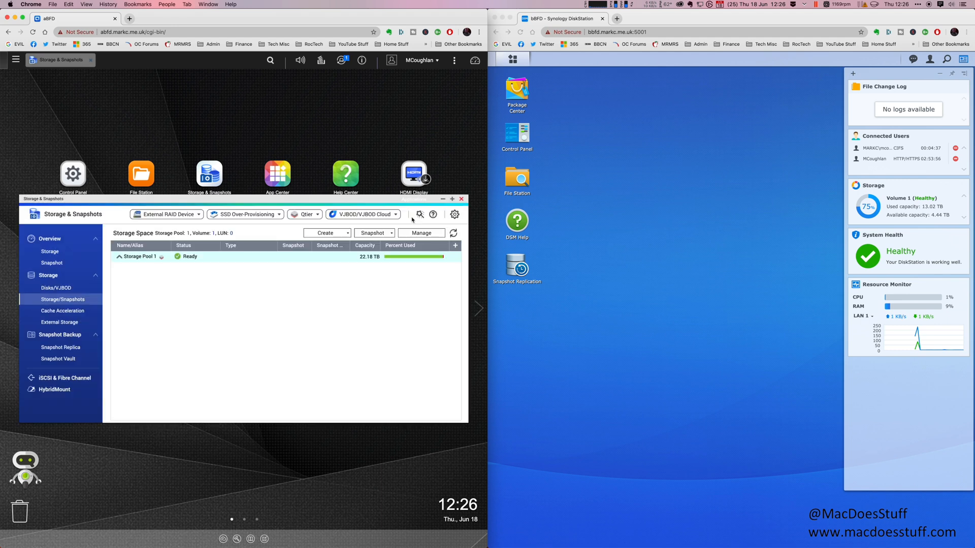
Step: Close Storage & Snapshots and show the QTS dashboard with system health, storage and online users
{"action": "left_click", "coordinate": [442, 199]}
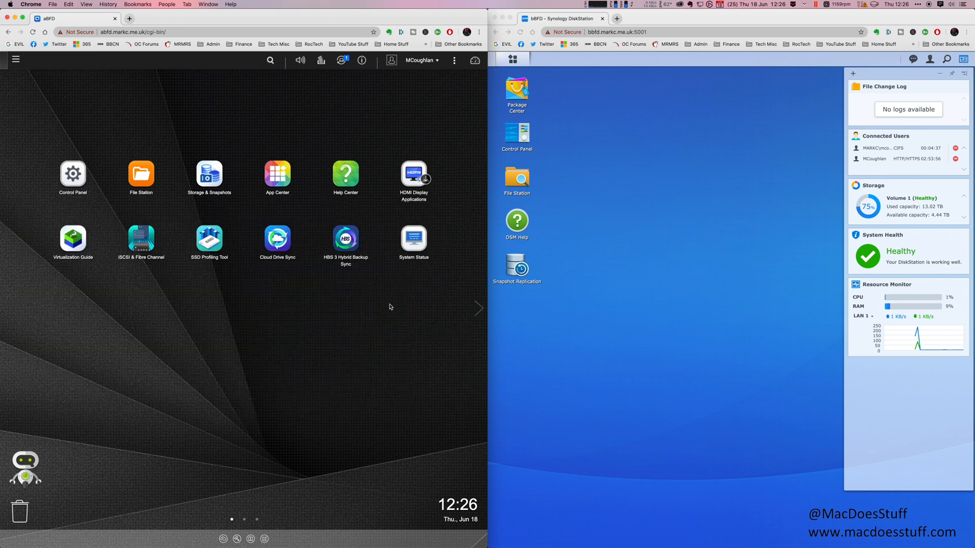
{"action": "mouse_move", "coordinate": [387, 310]}
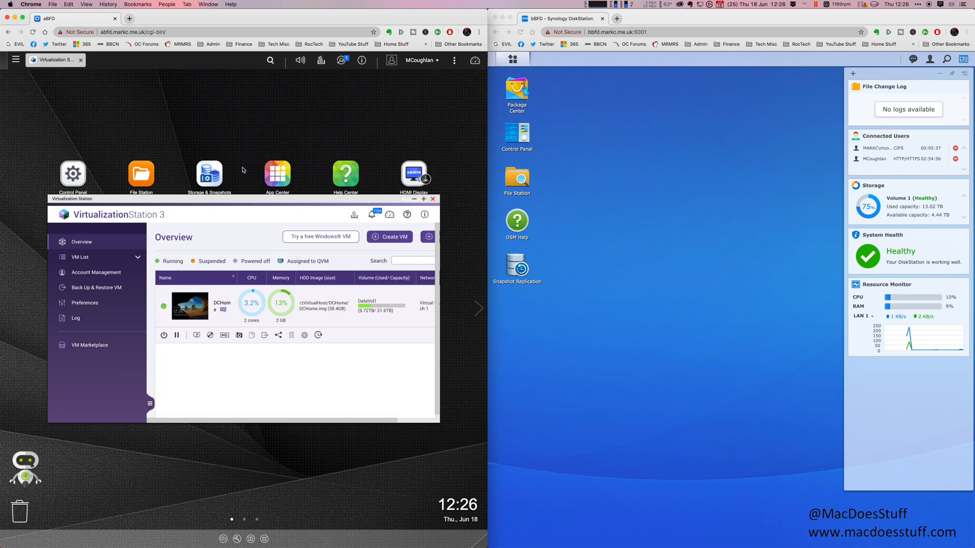
{"action": "left_click", "coordinate": [433, 199]}
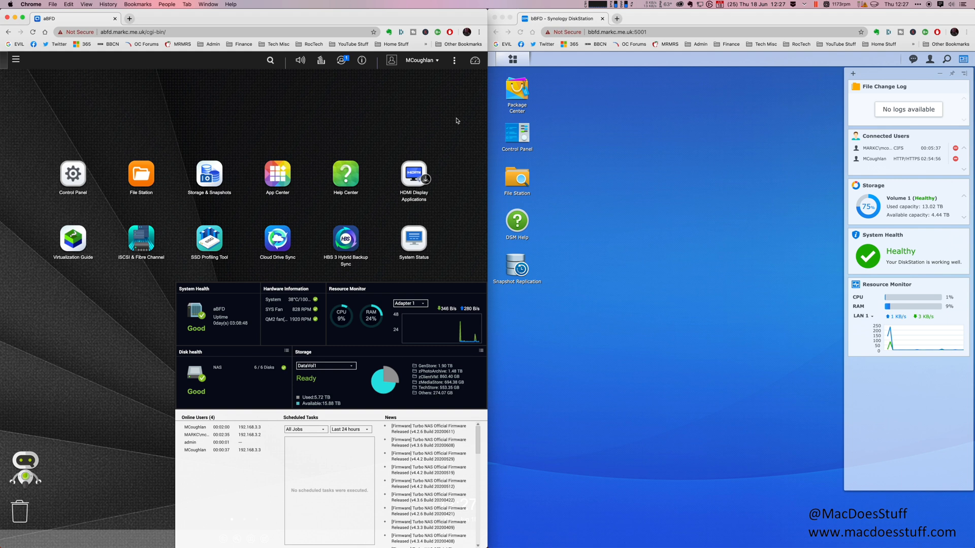